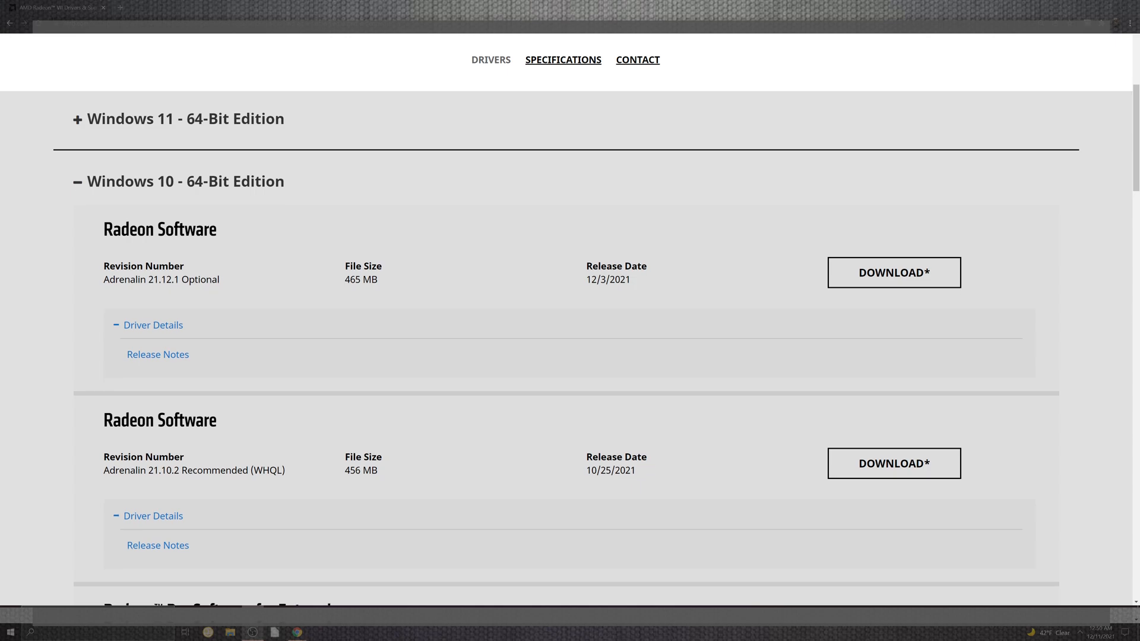
Scroll down the Windows 10 64-bit driver list to reach the Adrenalin 21.12.1 Optional entry
{"action": "scroll", "scroll_direction": "down", "scroll_amount": 3}
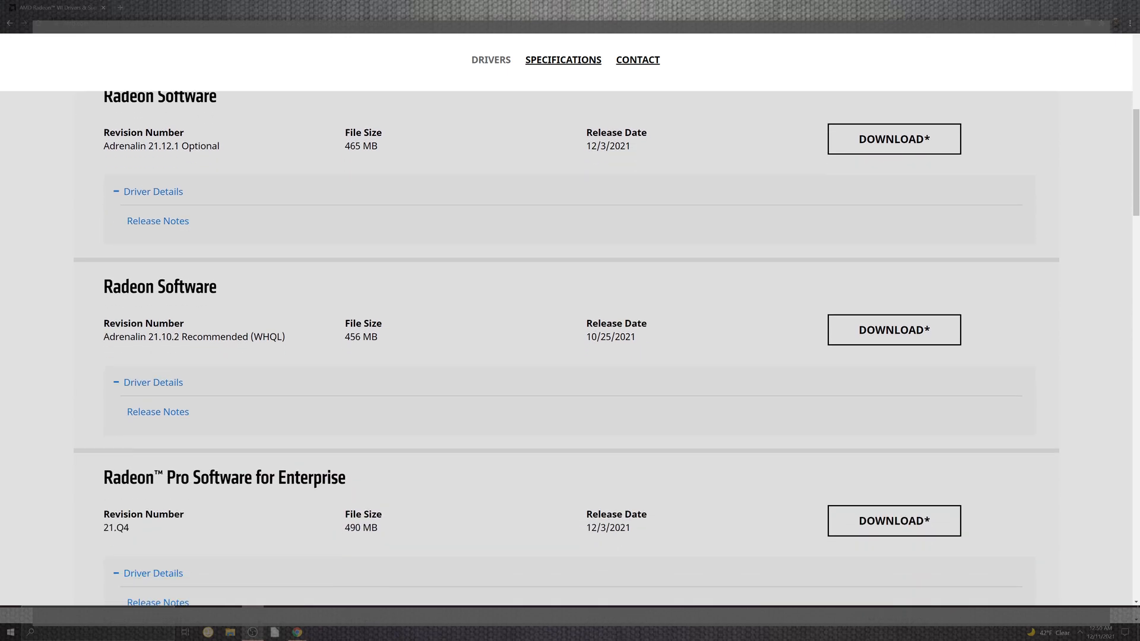
{"action": "scroll", "scroll_direction": "down", "scroll_amount": 3}
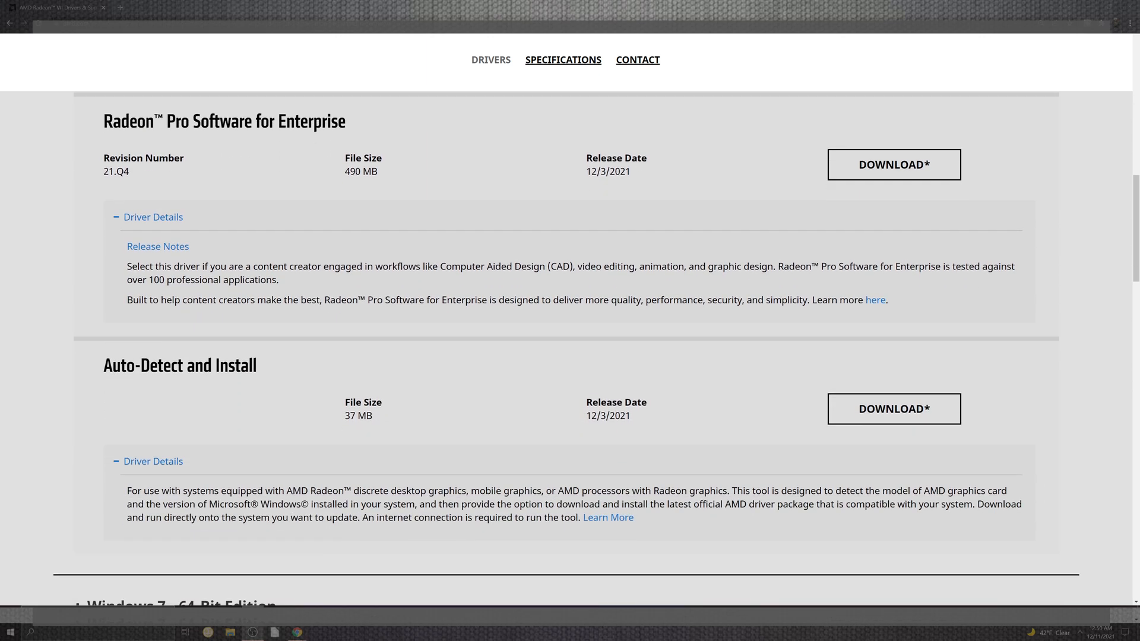
{"action": "scroll", "scroll_direction": "down", "scroll_amount": 3}
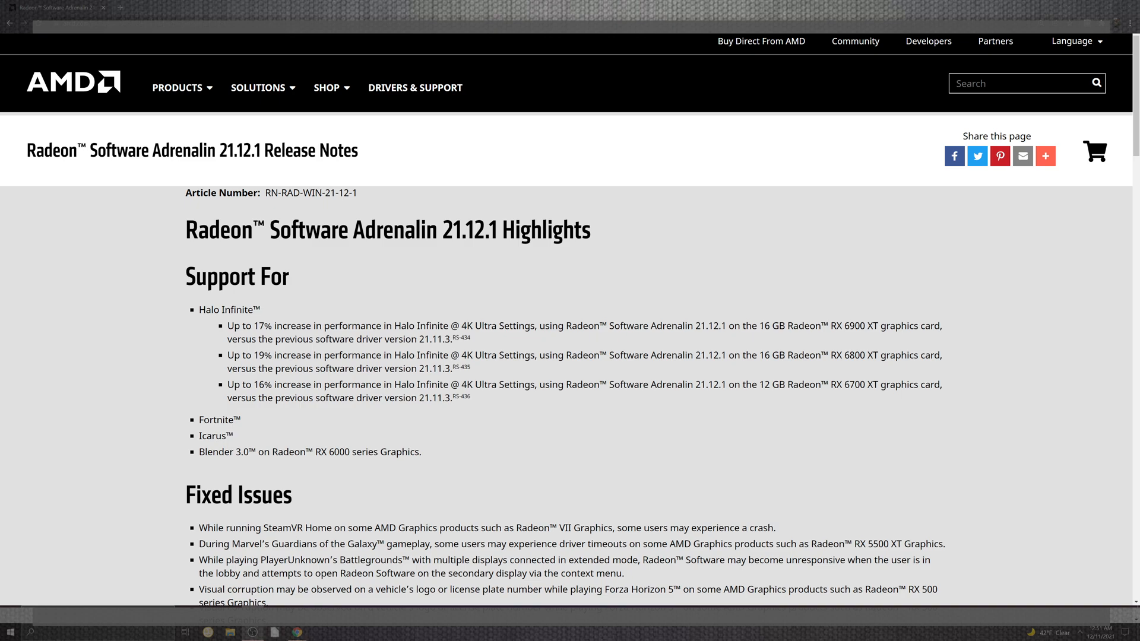
{"action": "scroll", "scroll_direction": "down", "scroll_amount": 3}
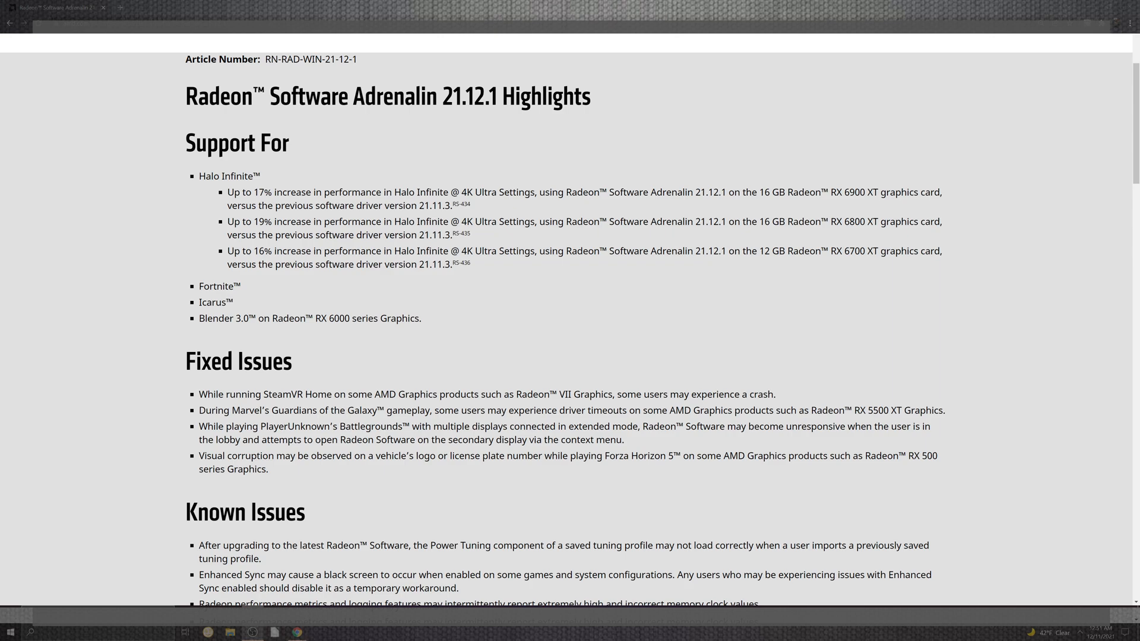
{"action": "scroll", "scroll_direction": "down", "scroll_amount": 3}
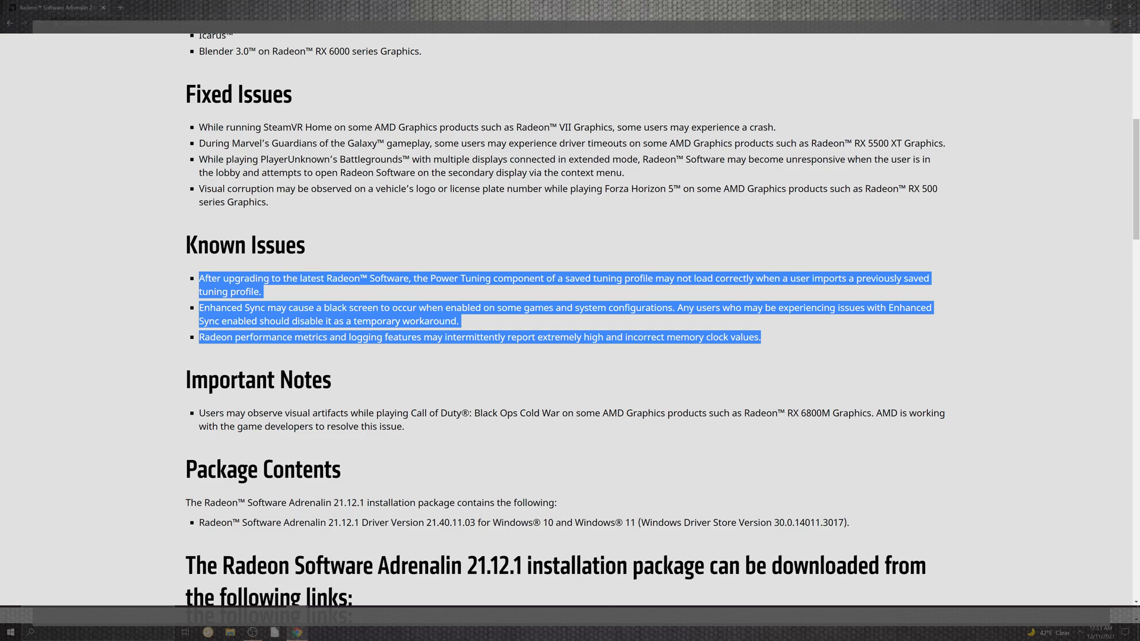
{"action": "scroll", "scroll_direction": "down", "scroll_amount": 3}
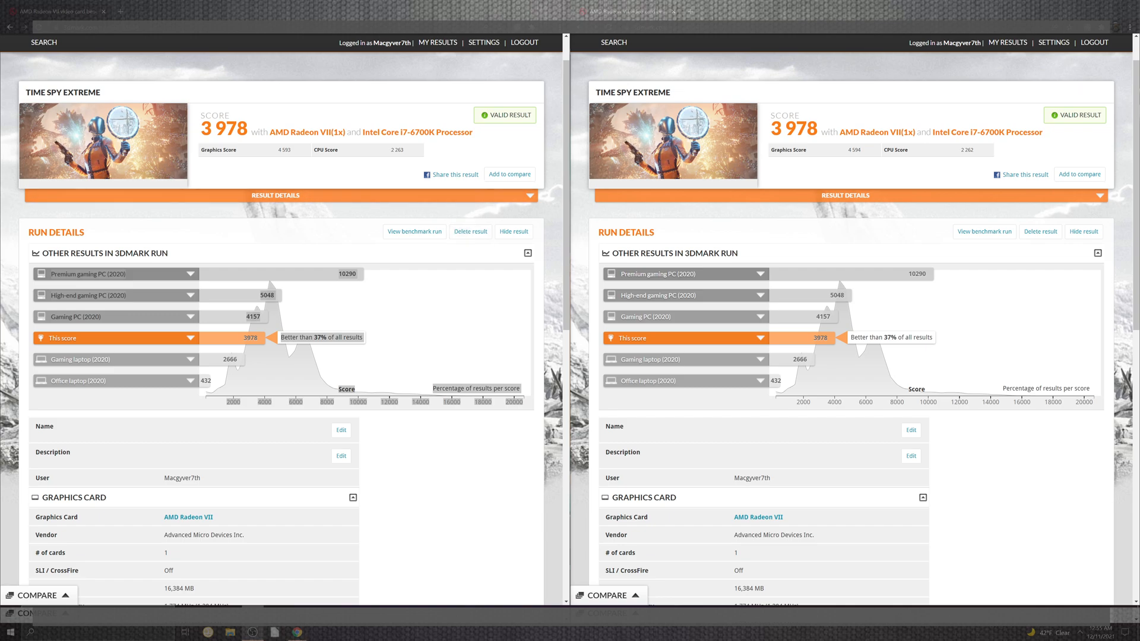
Arrange the two Time Spy Extreme result windows side by side, both showing score 3 978
{"action": "double_click", "coordinate": [326, 150]}
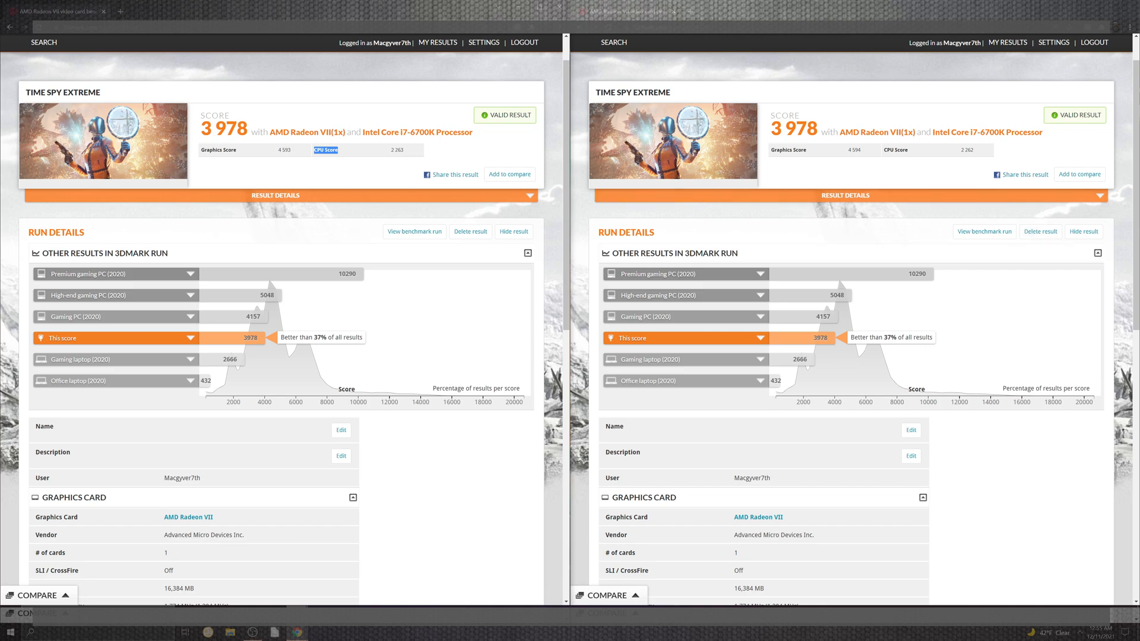